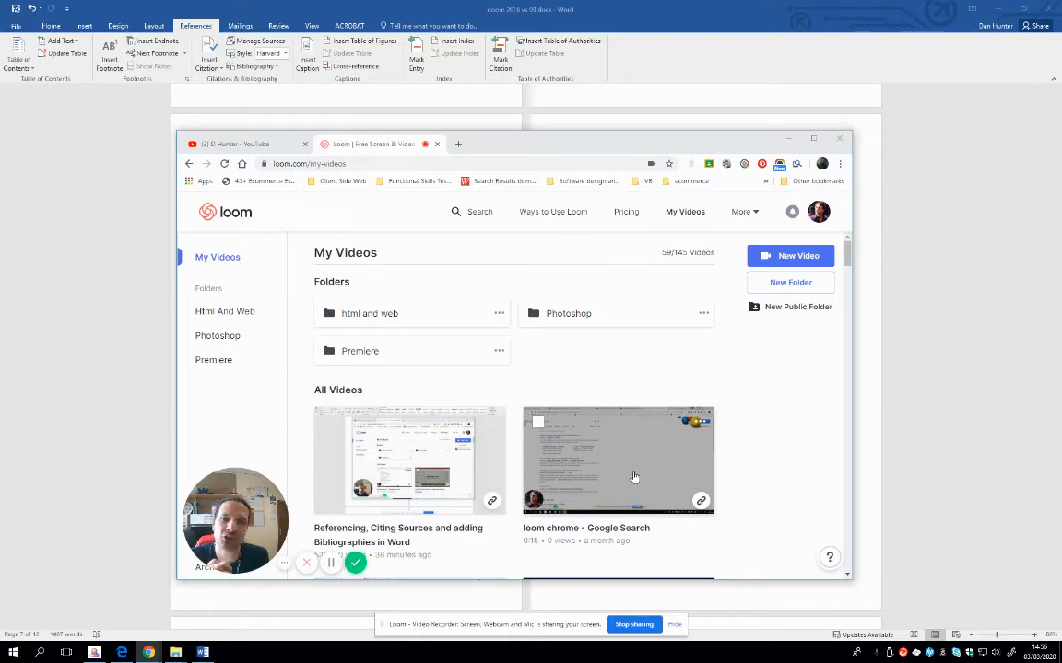
pyautogui.moveTo(398, 466)
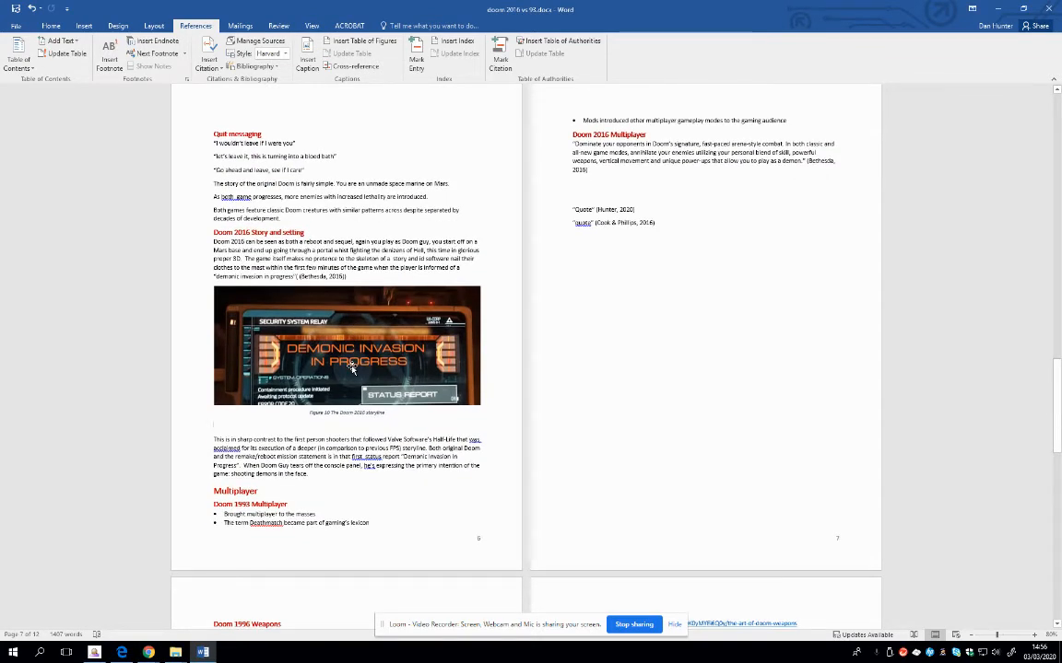
pyautogui.scroll(-3)
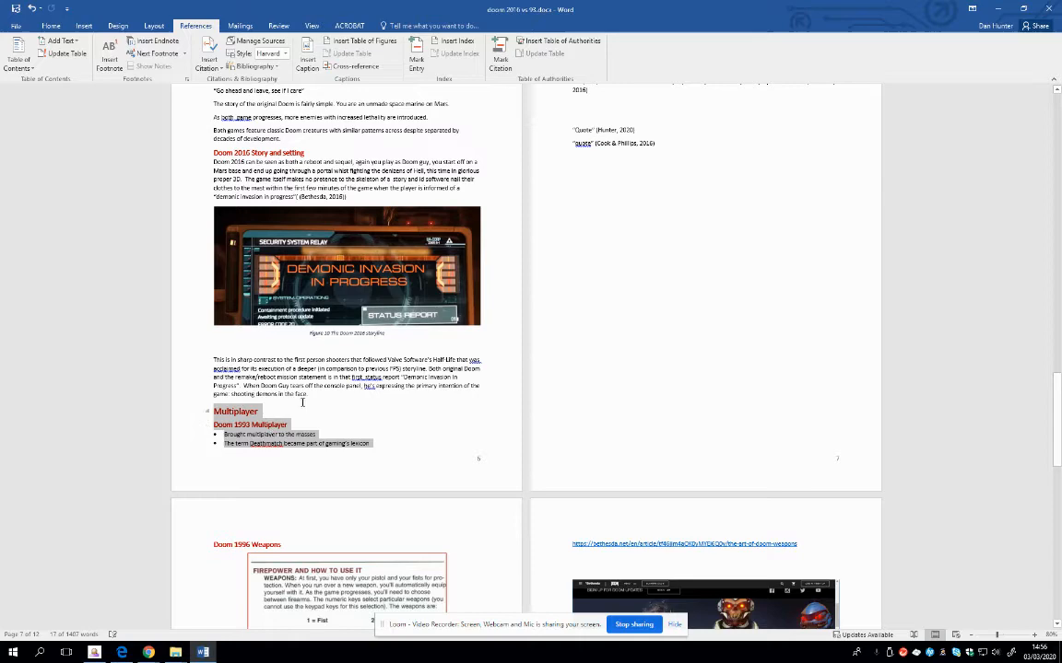
pyautogui.scroll(3)
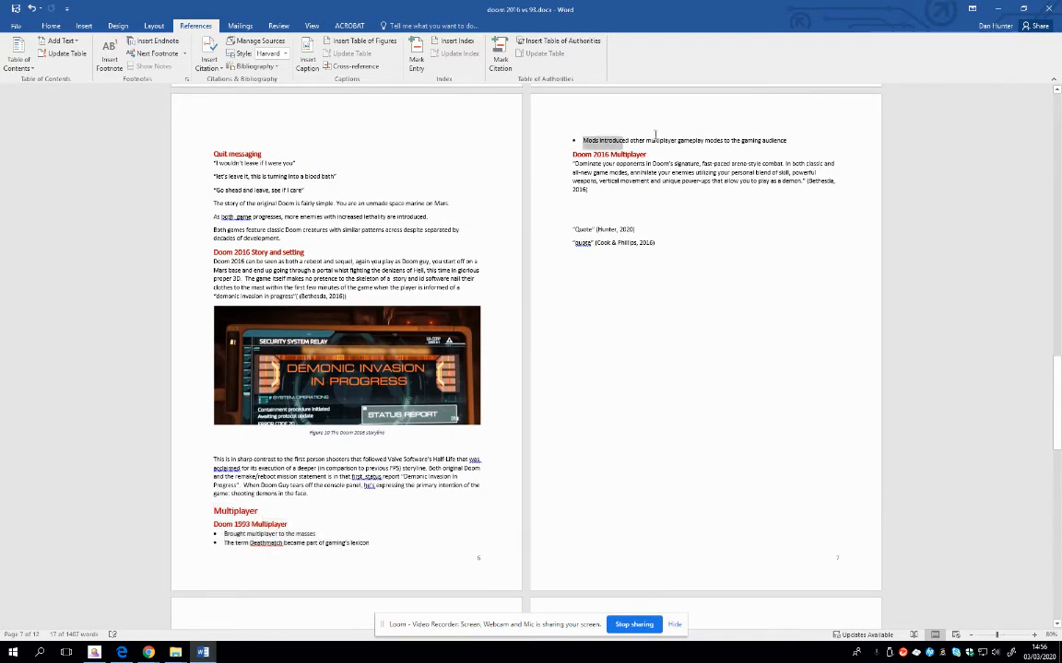